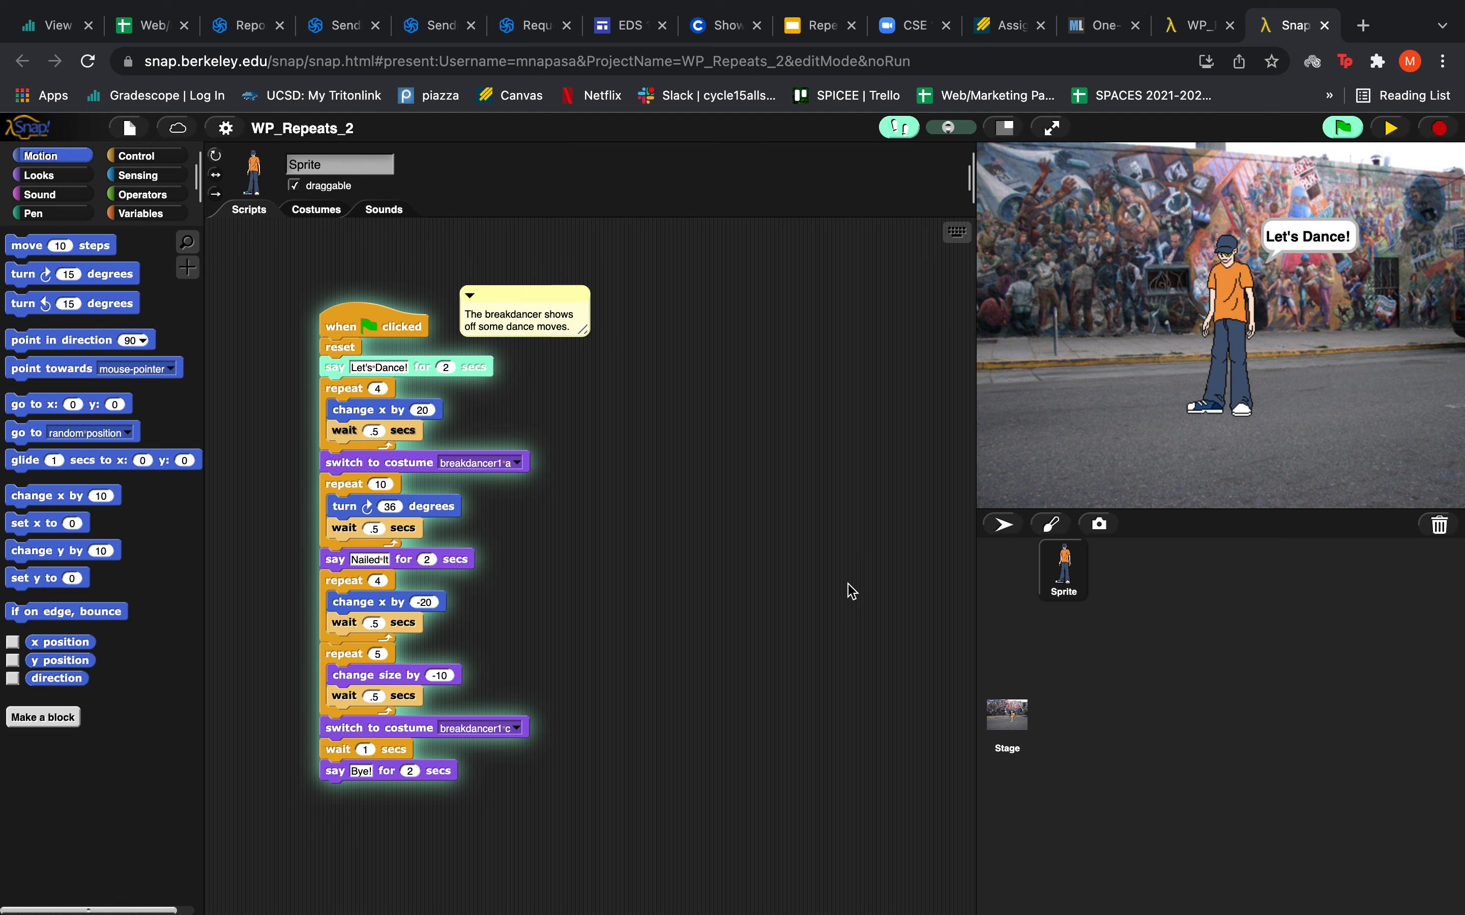
mouse_move(740, 421)
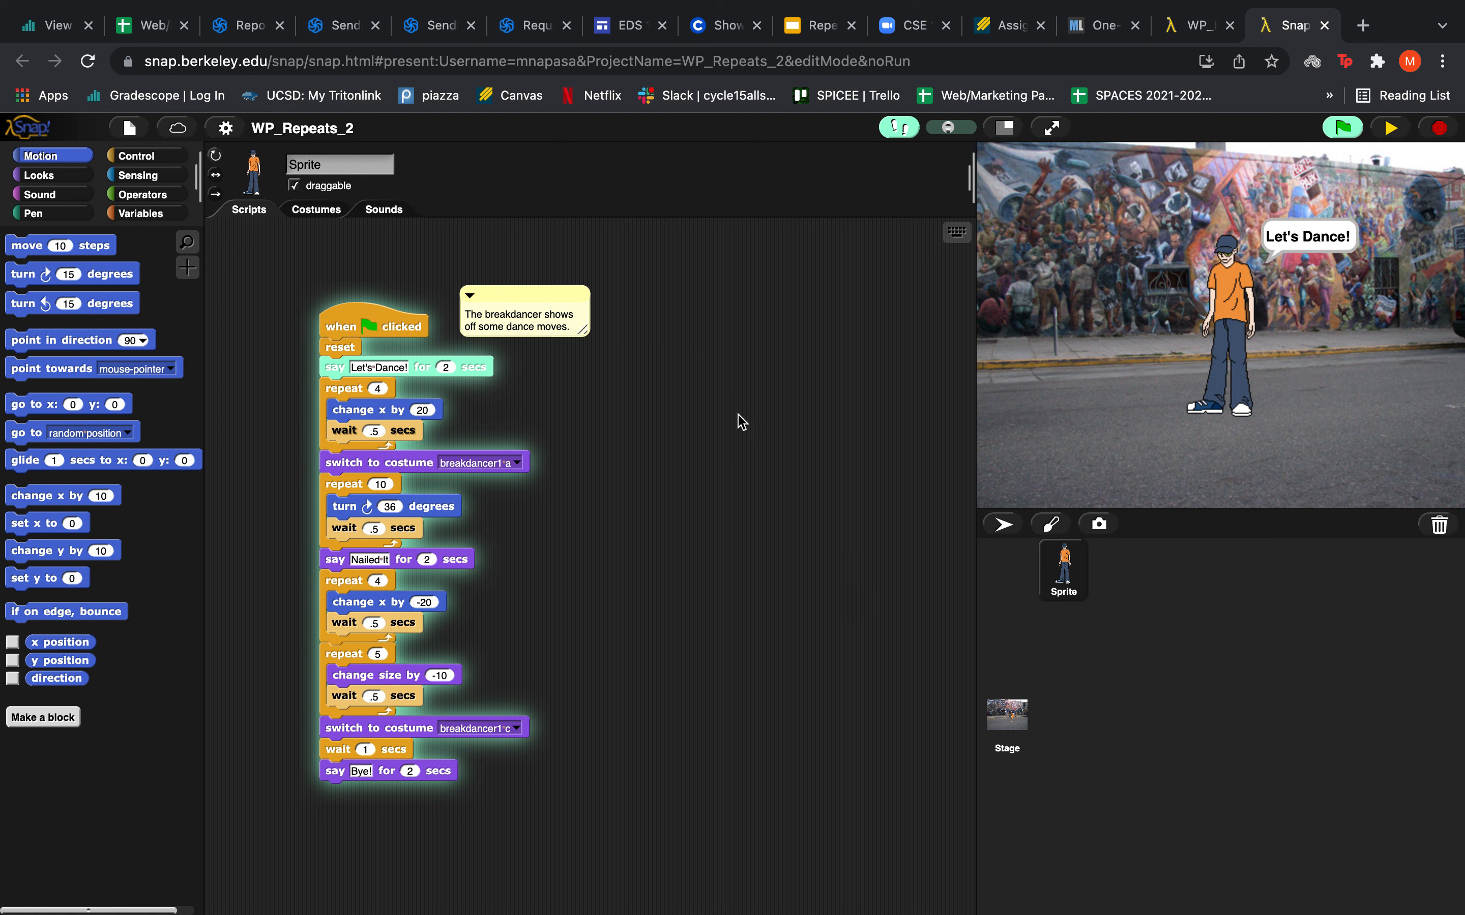
mouse_move(411, 404)
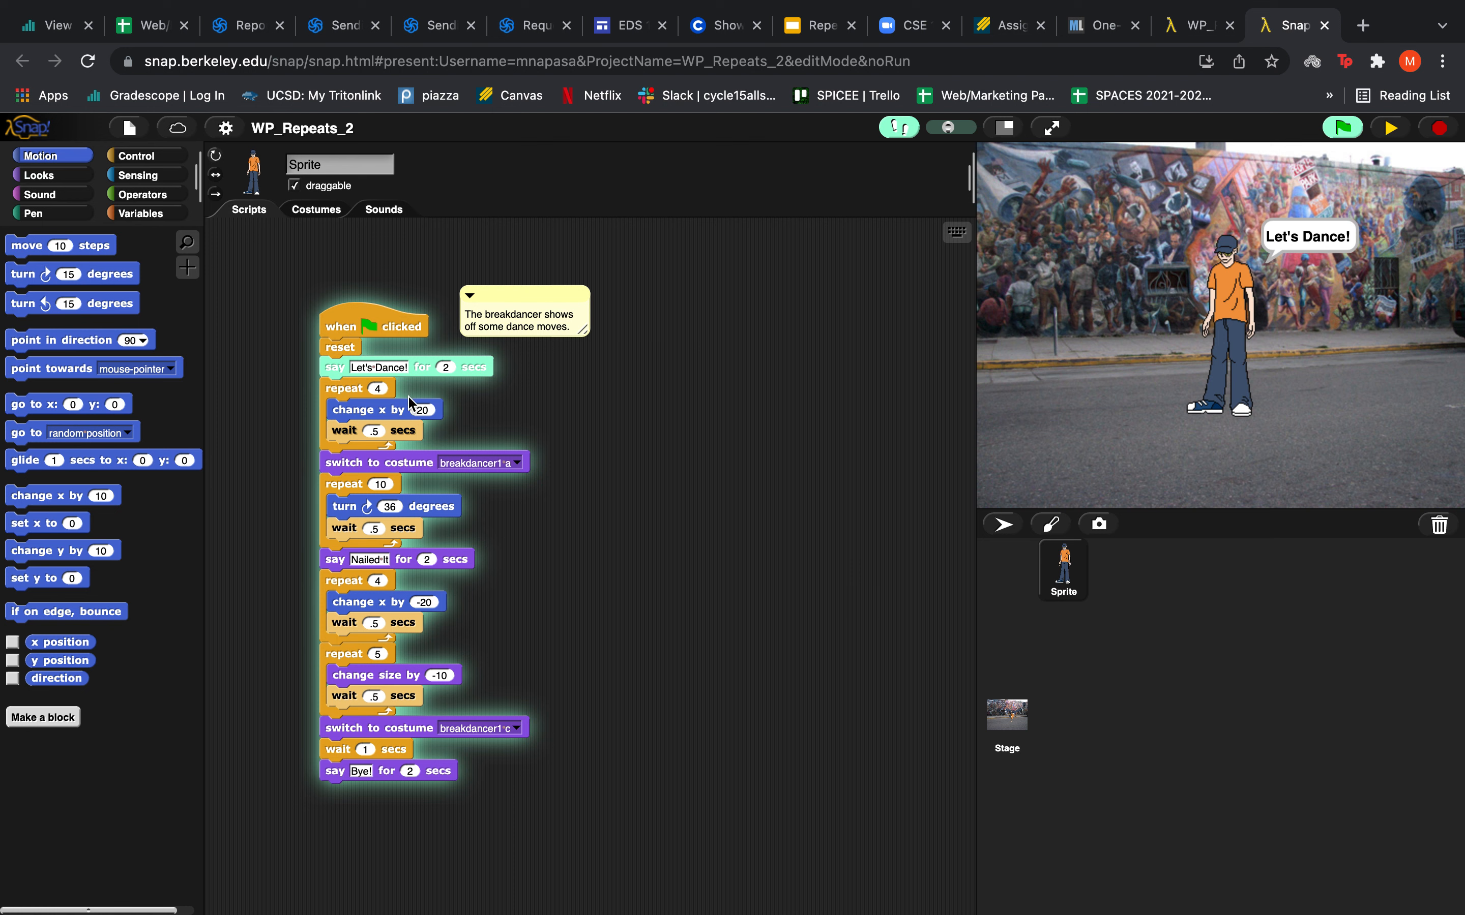
mouse_move(324, 654)
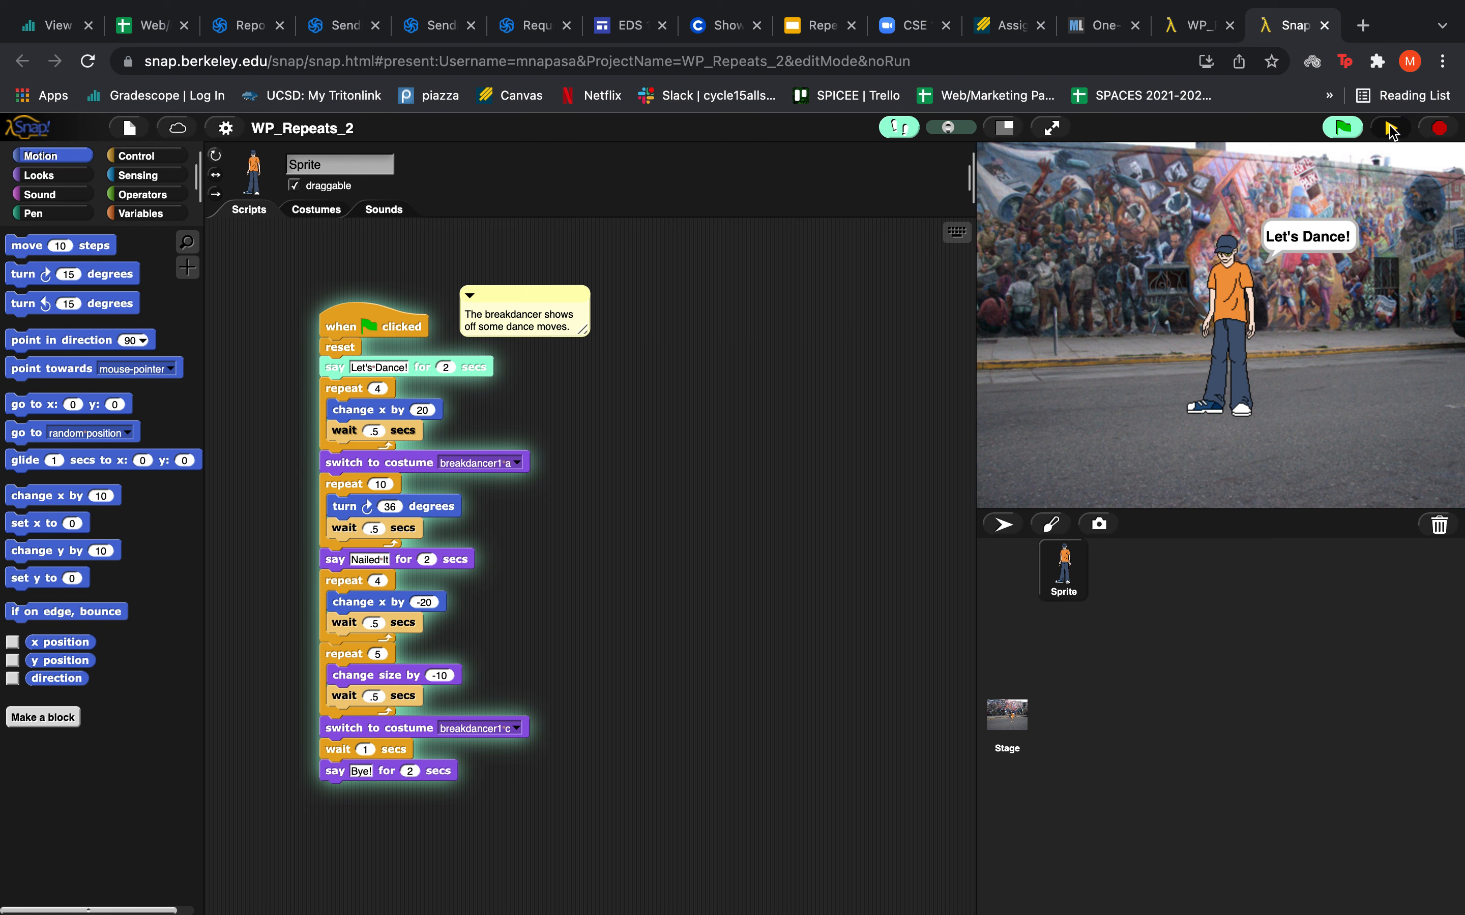
Step: Pause the running breakdancer dance, then resume it and let it finish
left_click(1389, 128)
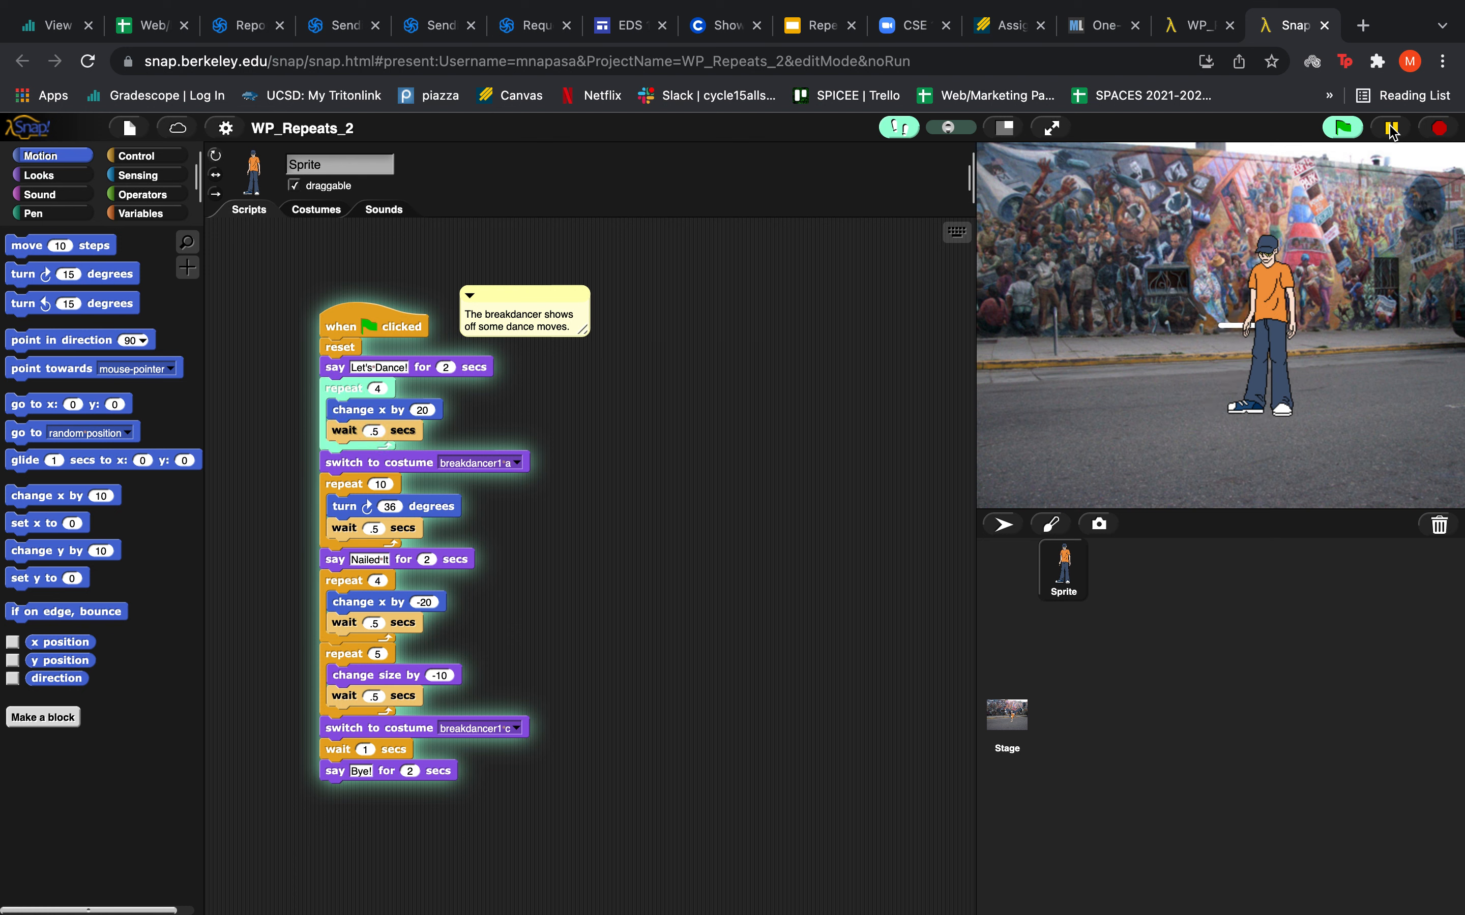
left_click(1341, 128)
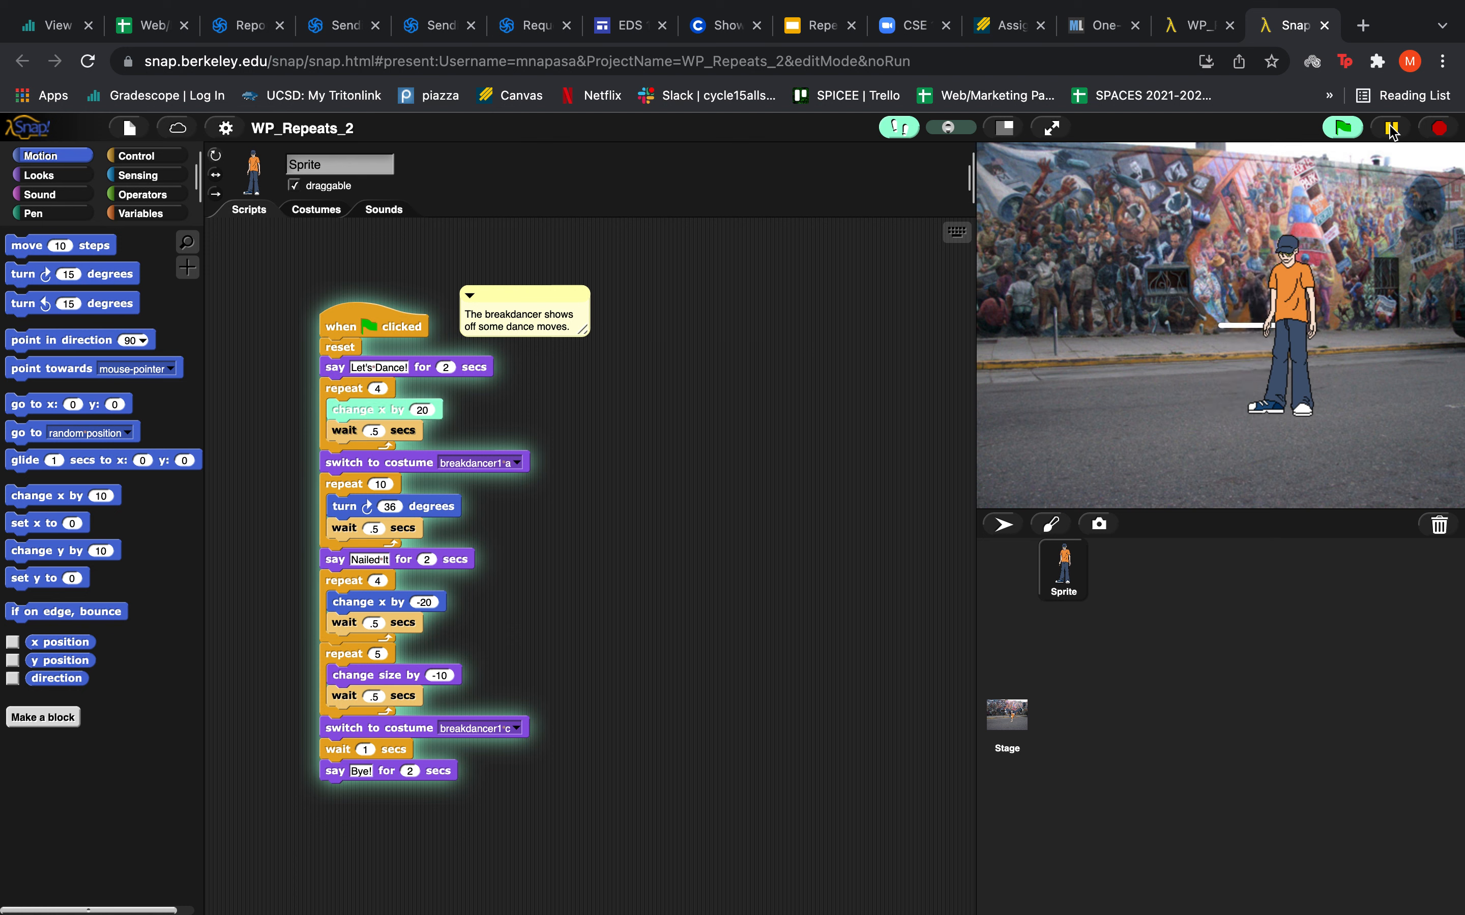
left_click(1342, 128)
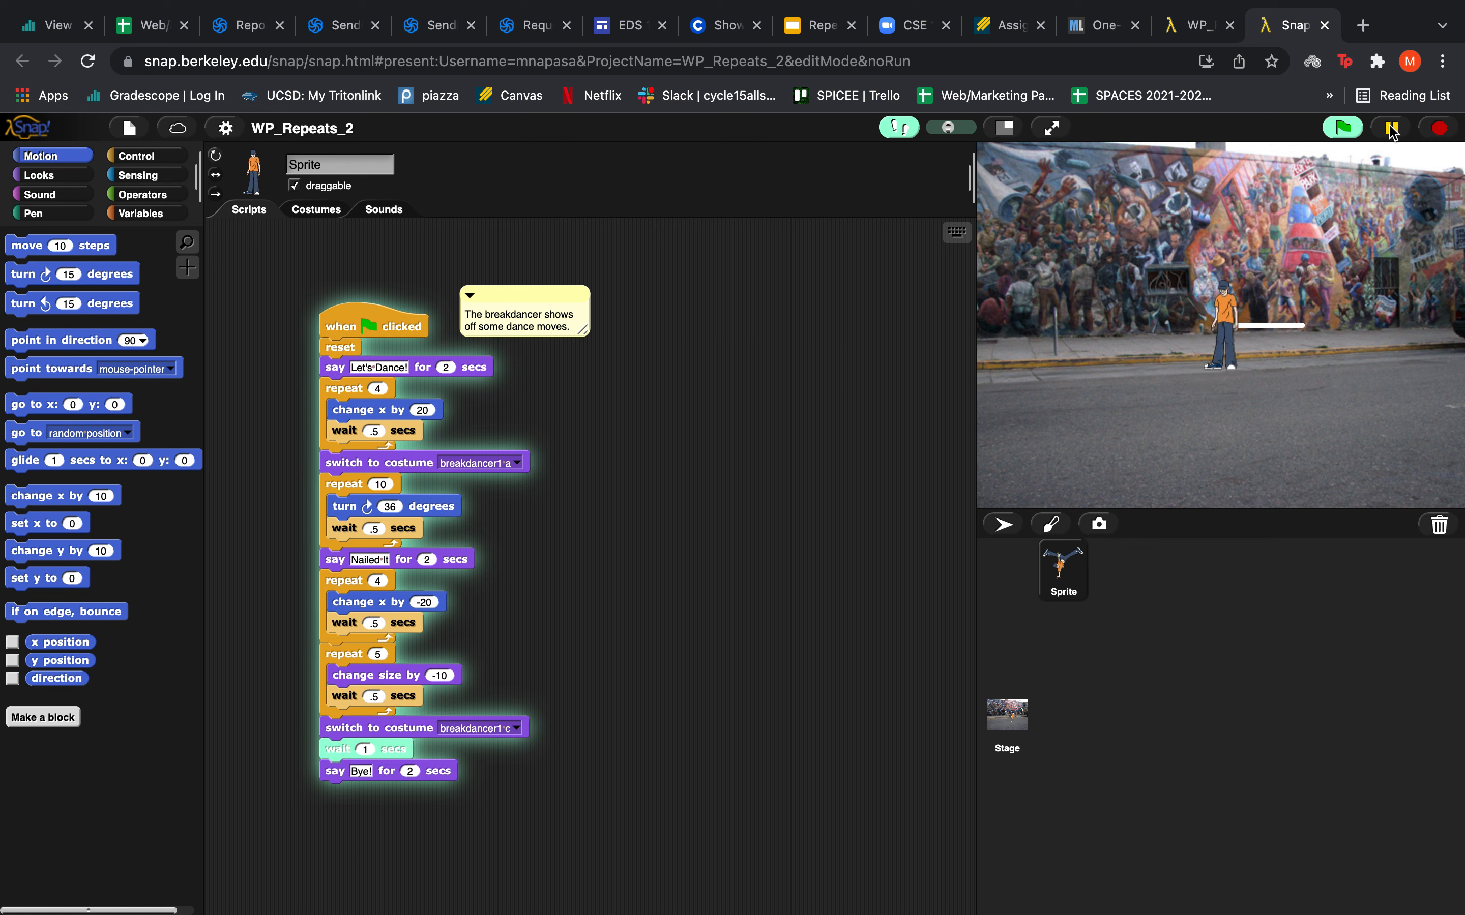
left_click(1340, 129)
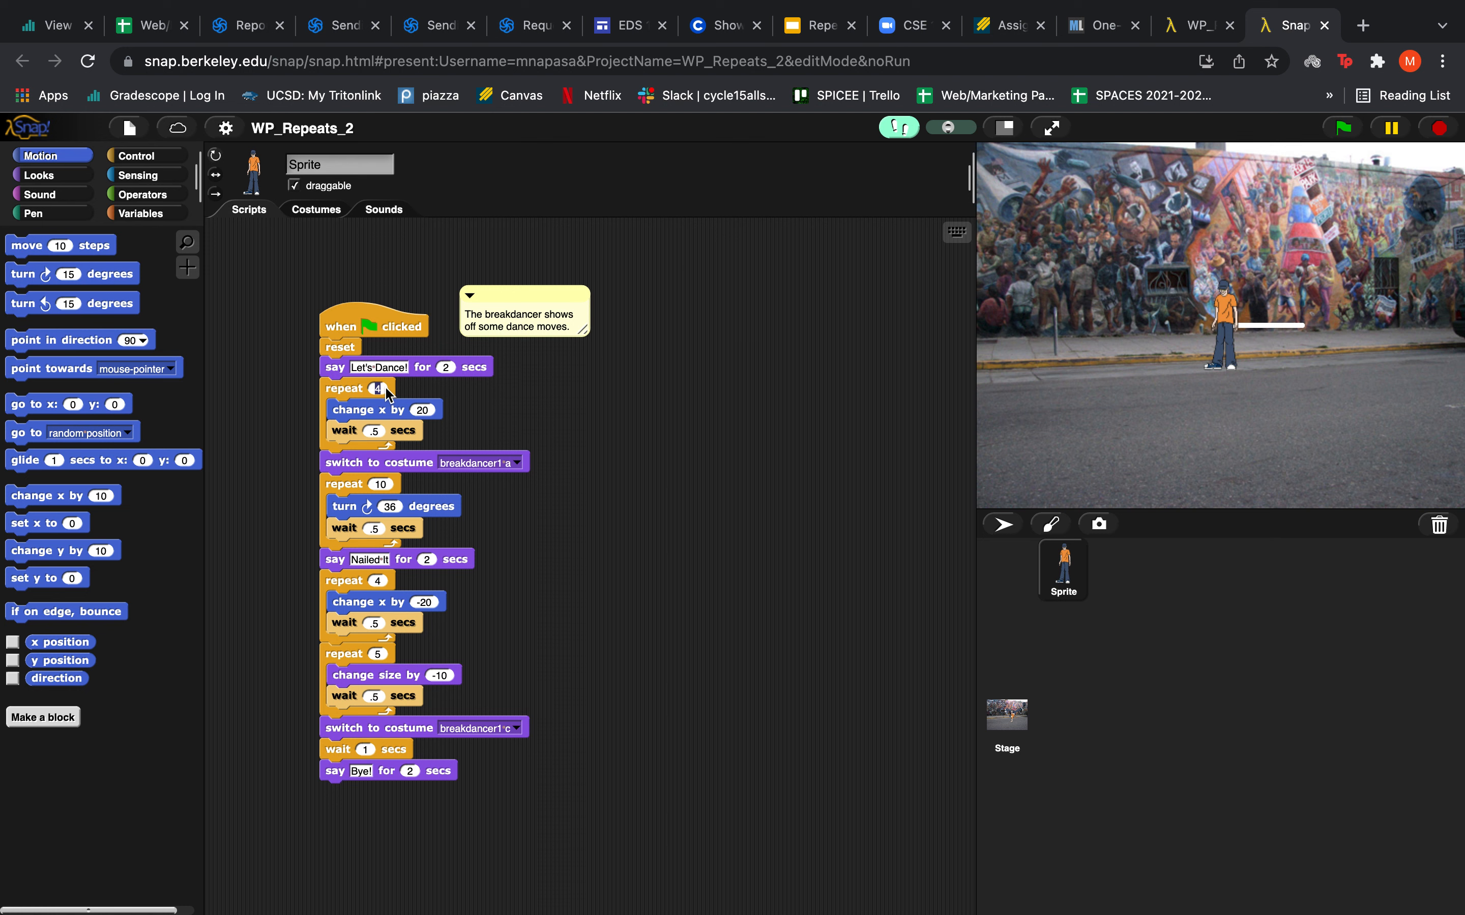
Step: Change the first repeat loop's count from 4 to 20
type("20")
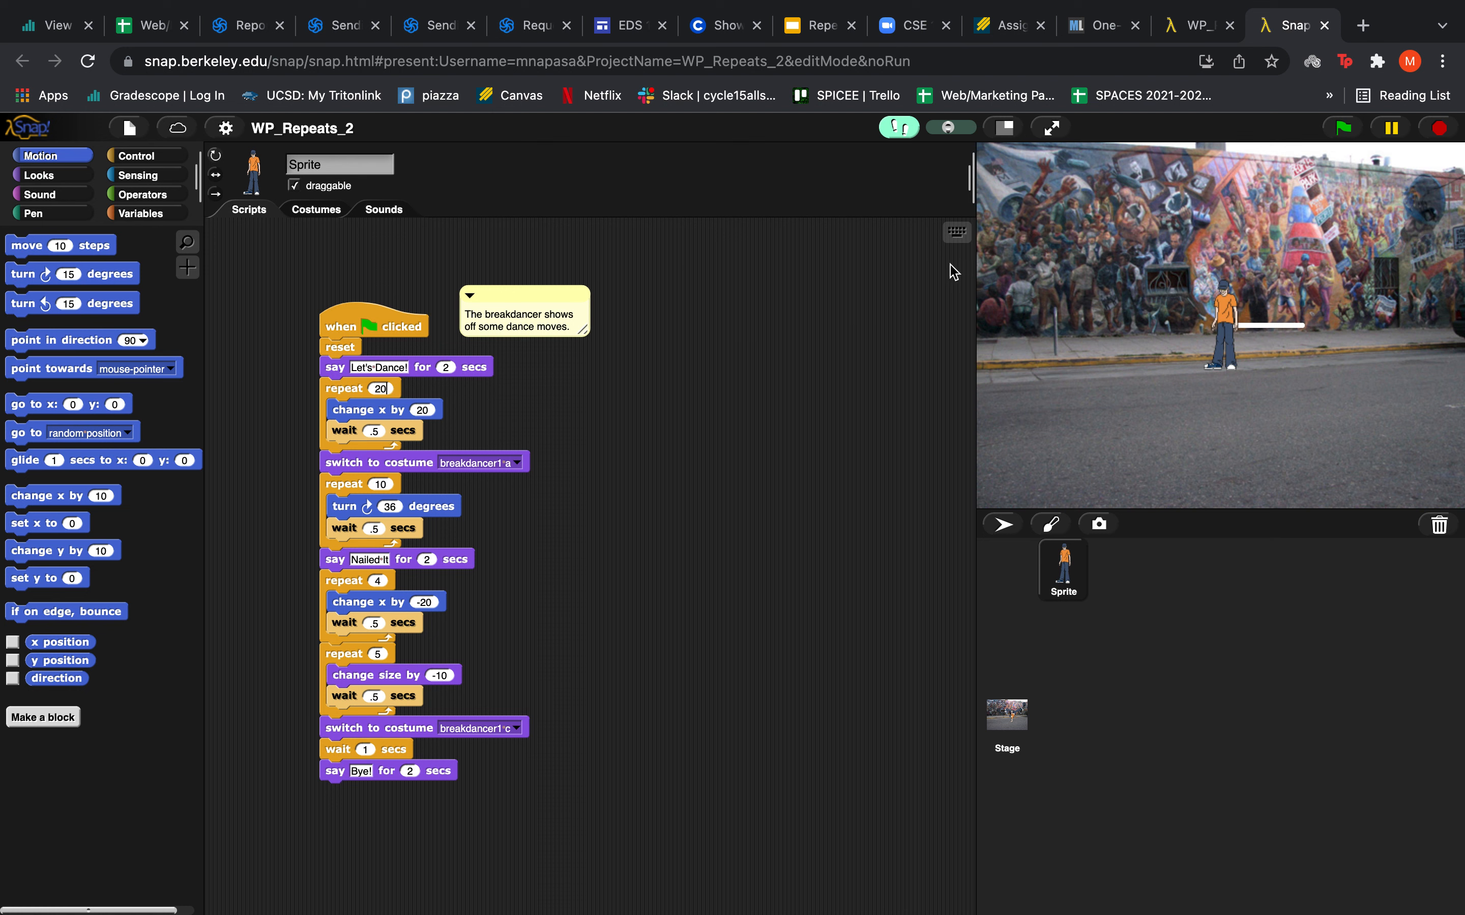
left_click(1342, 128)
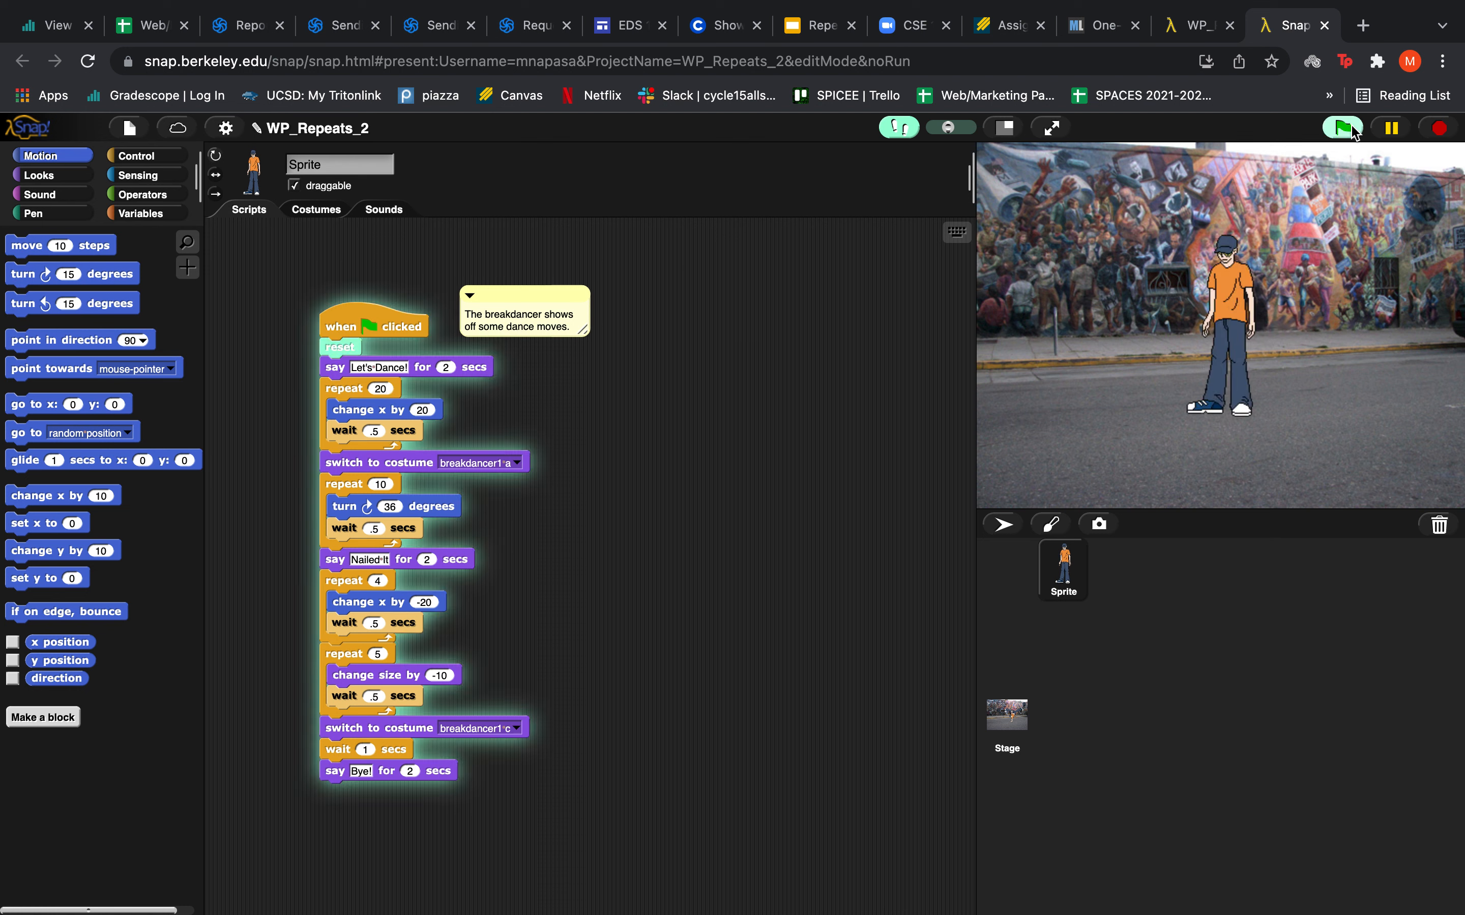
Step: Rerun the script so the dancer slides 20 steps right, past the stage edge
left_click(1340, 128)
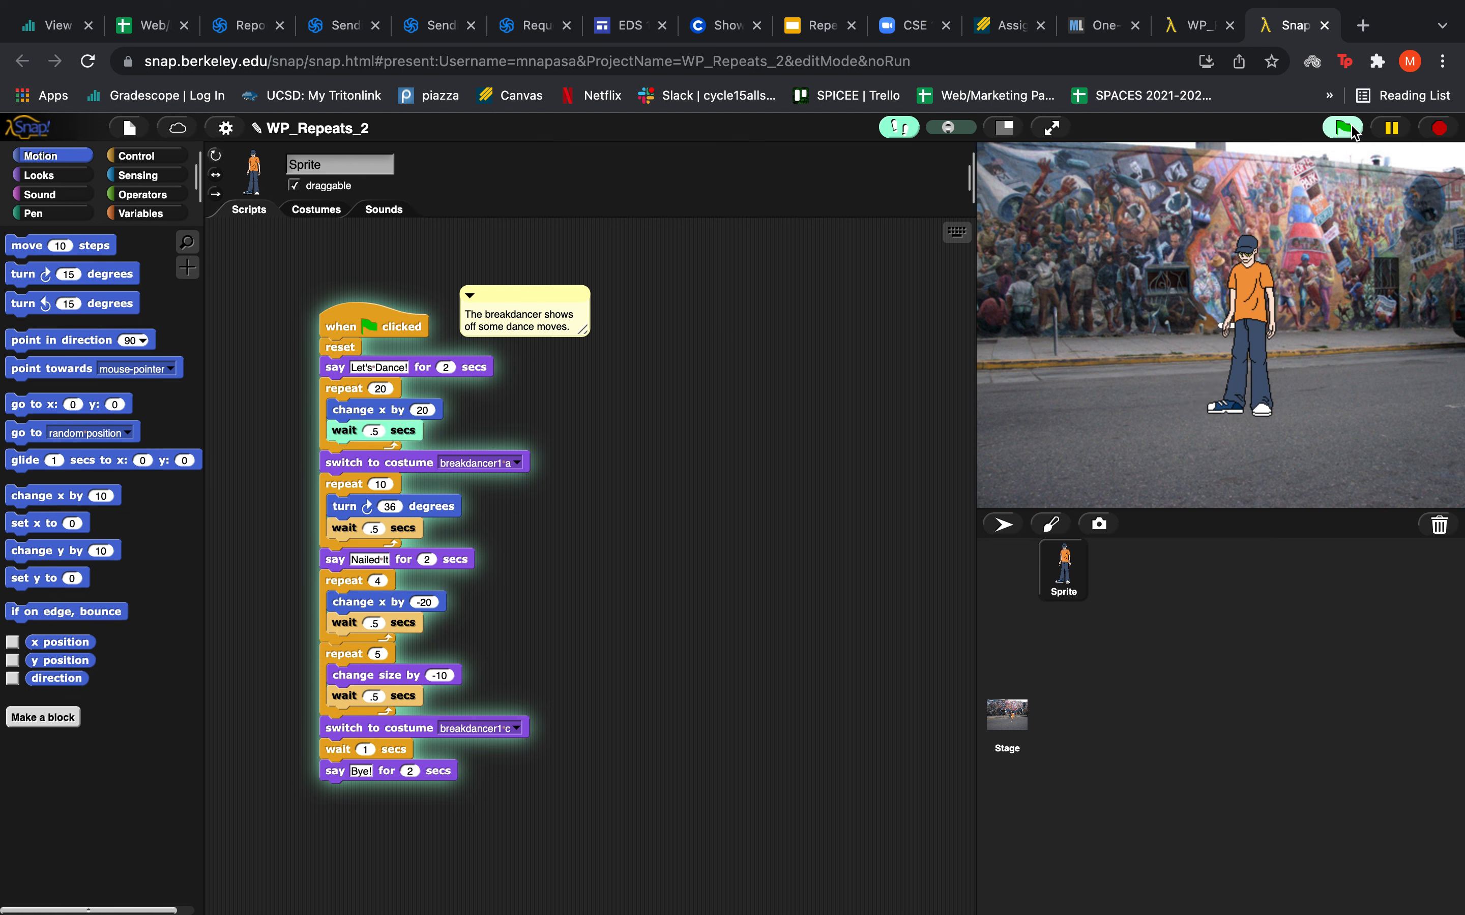
left_click(1342, 129)
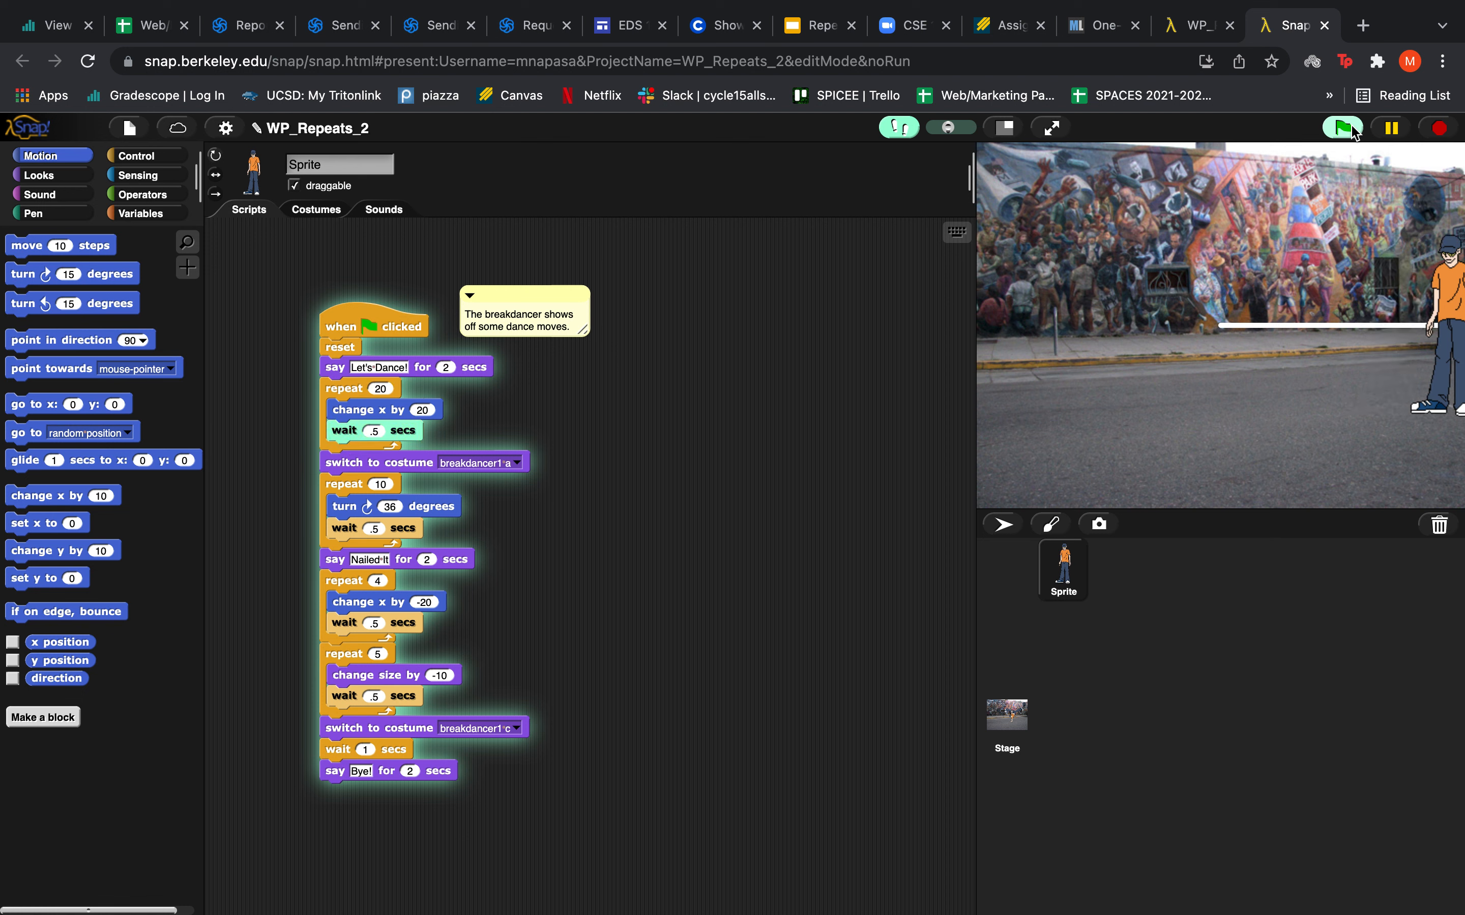
left_click(1342, 128)
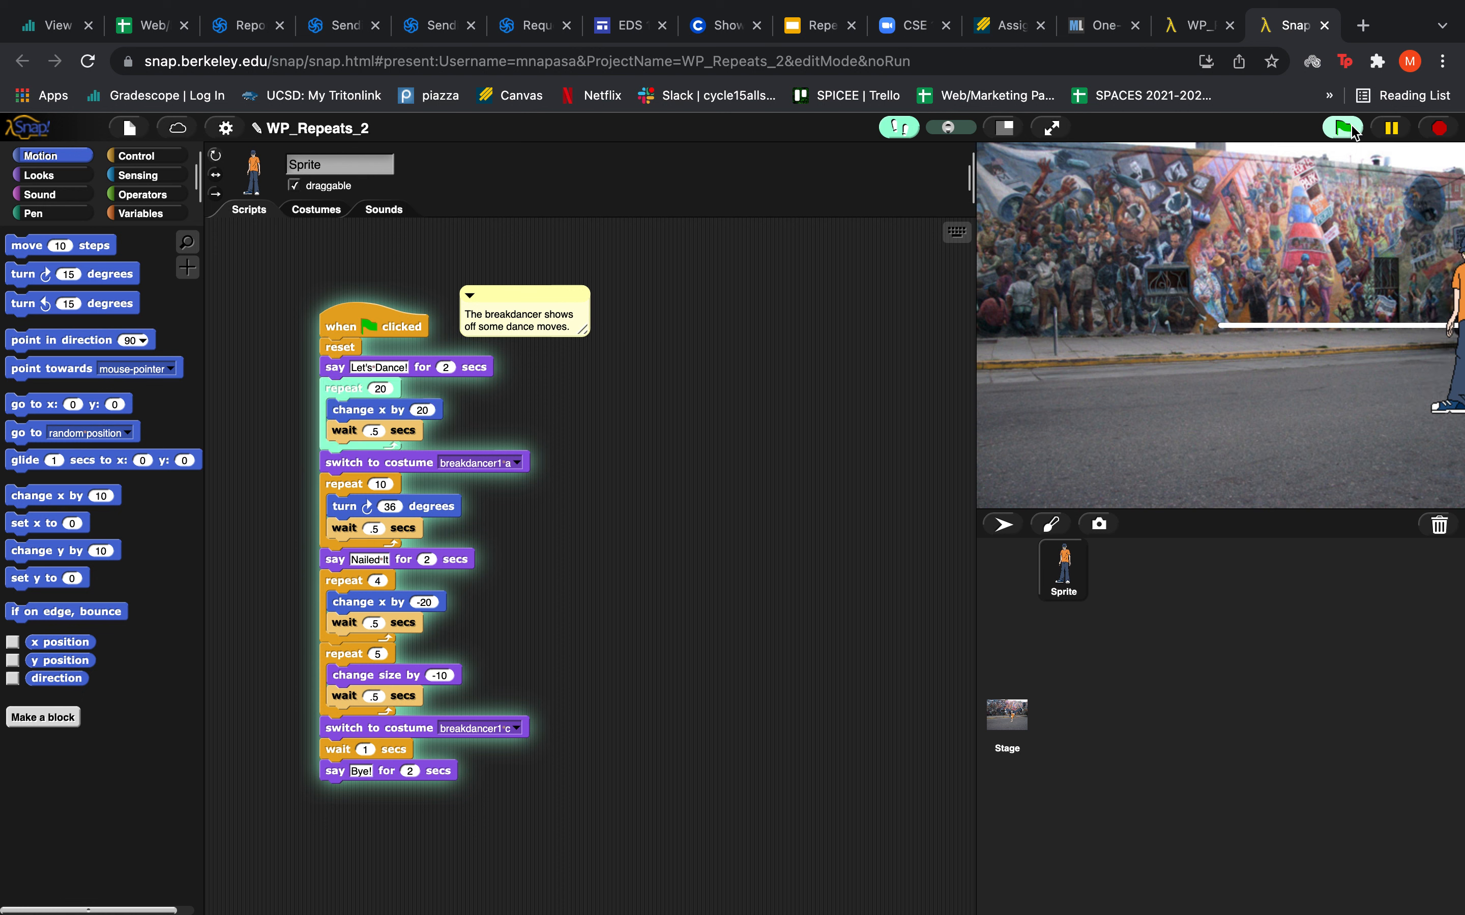